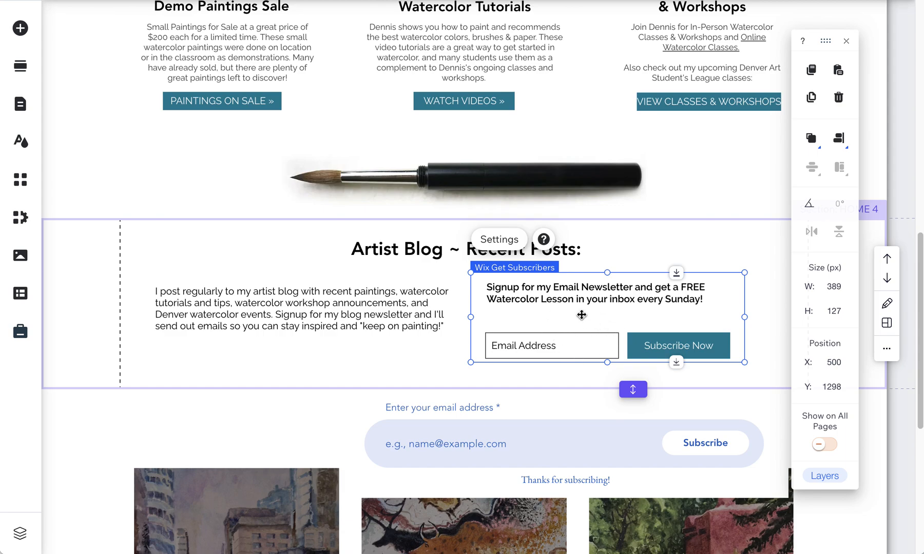
mouse_move(585, 318)
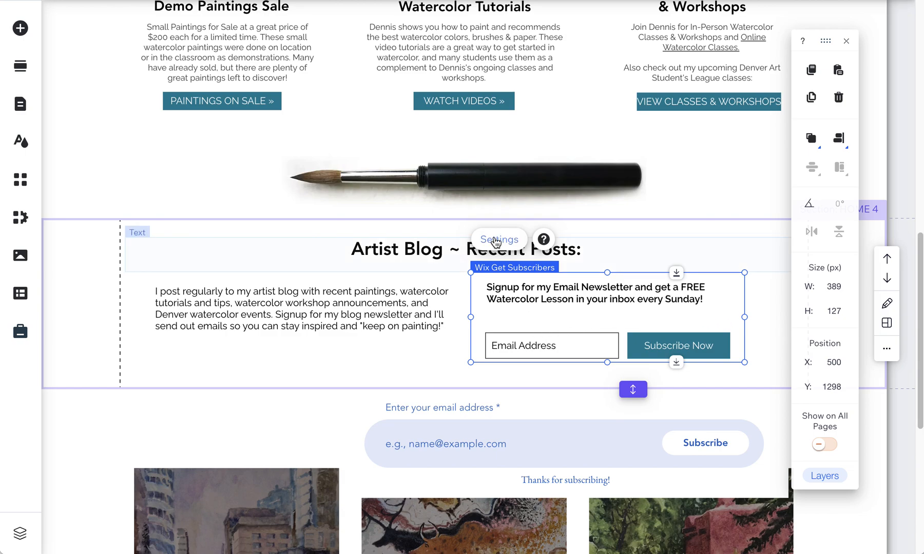
mouse_move(528, 378)
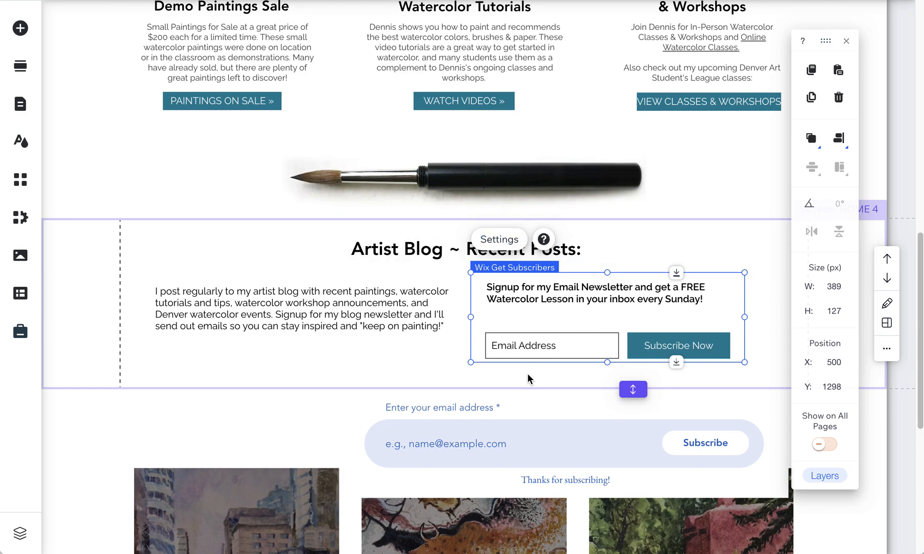
mouse_move(501, 239)
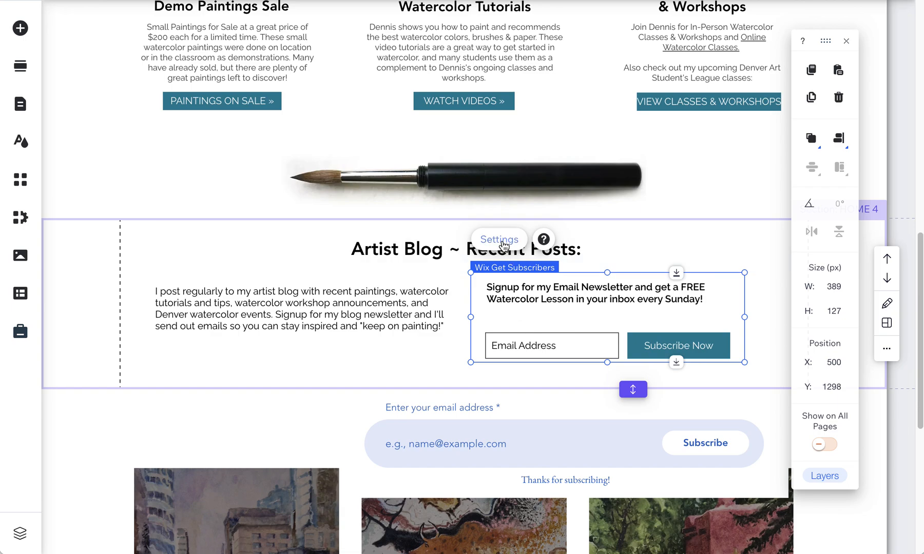
- Review which subscriber info the old form collects, then close its settings
left_click(499, 239)
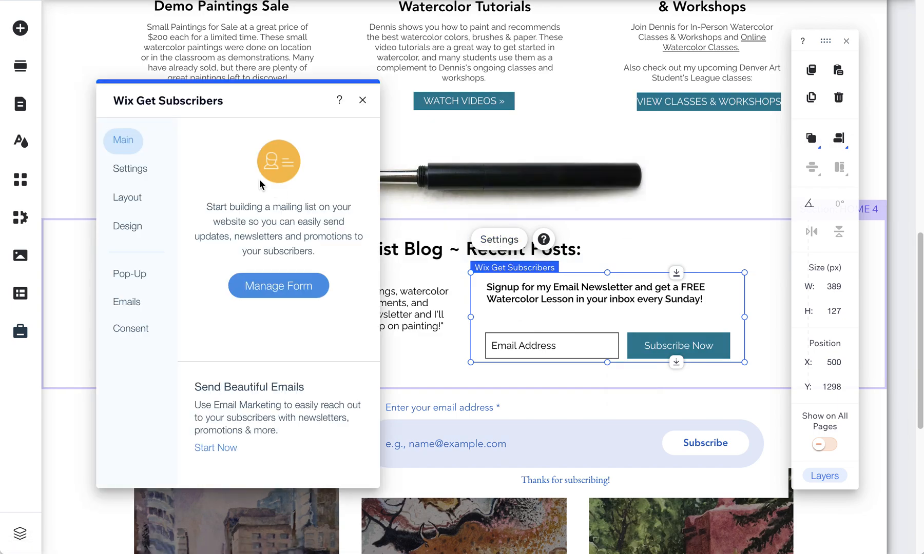
left_click(129, 168)
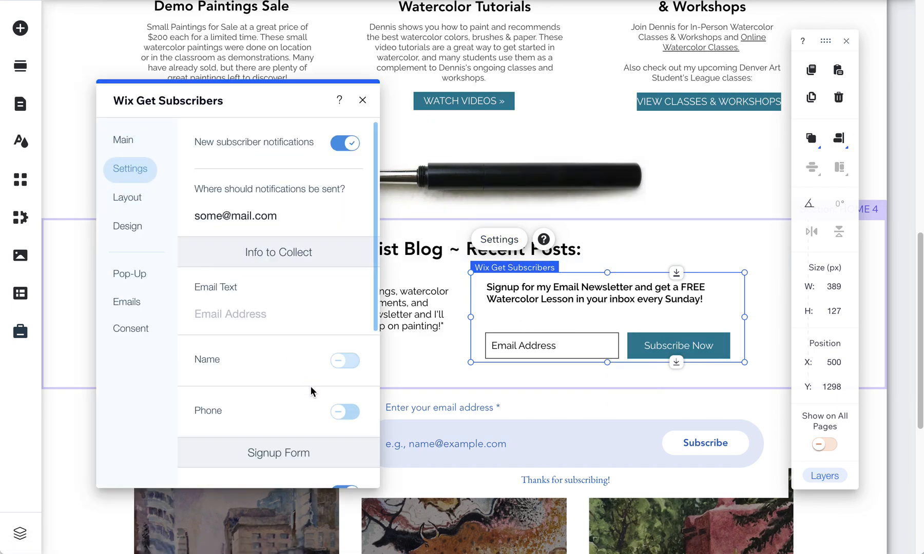
scroll("down", 3)
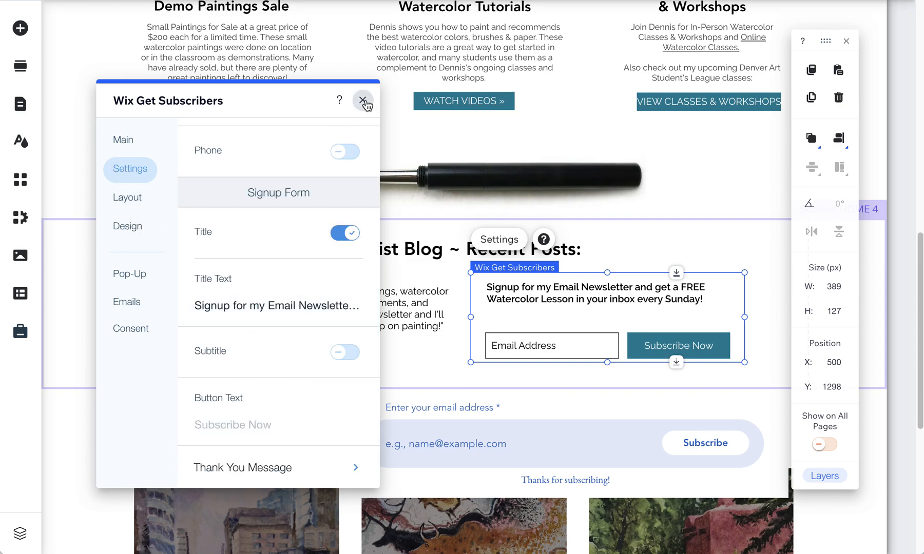
left_click(364, 100)
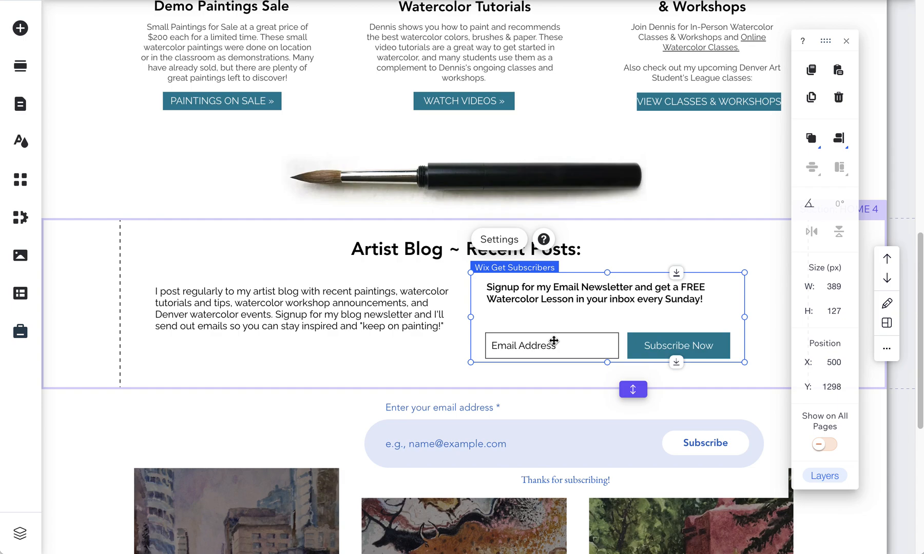
mouse_move(543, 342)
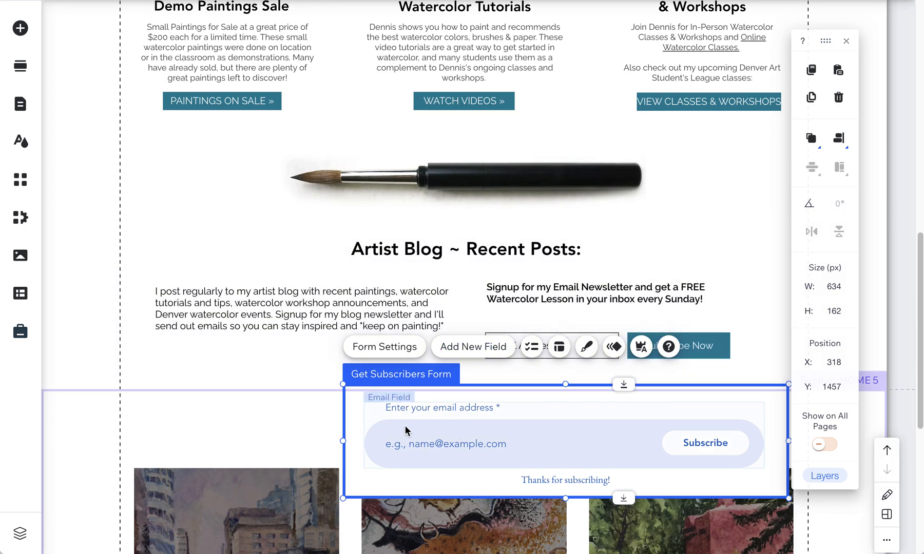
mouse_move(20, 28)
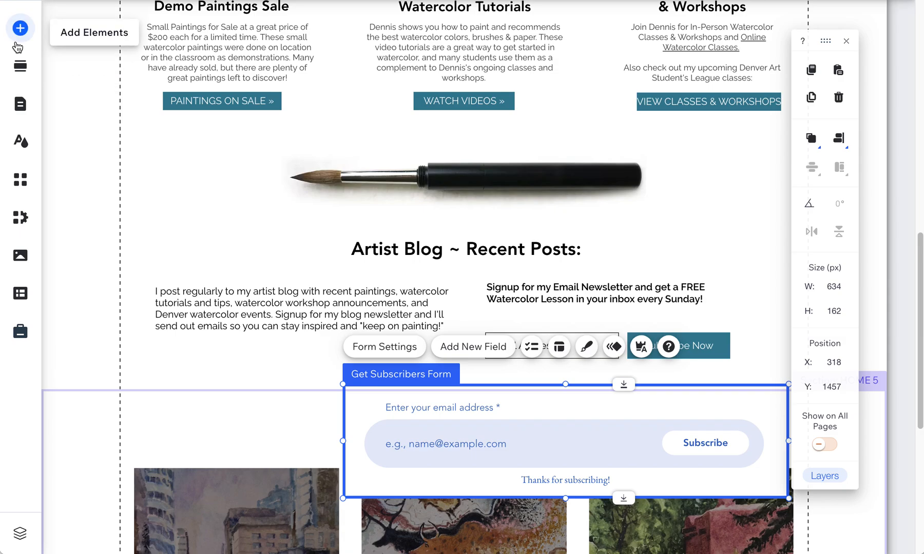
- Browse the ready-made subscribe forms under Contact & Forms in Add Elements
left_click(20, 28)
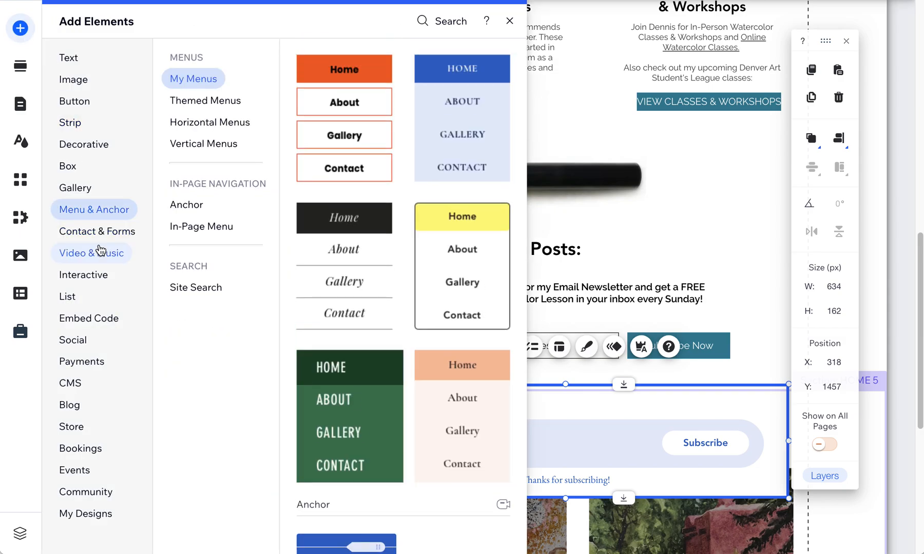
left_click(97, 231)
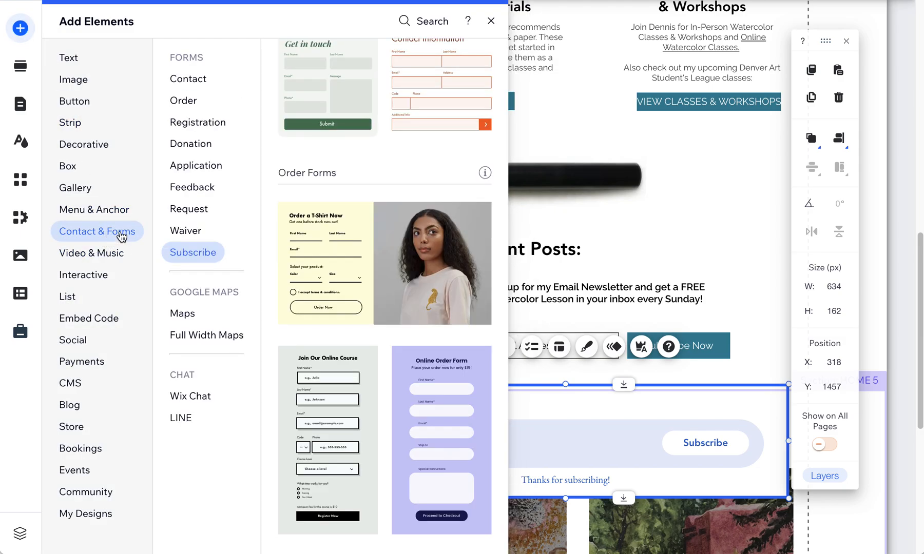
left_click(192, 252)
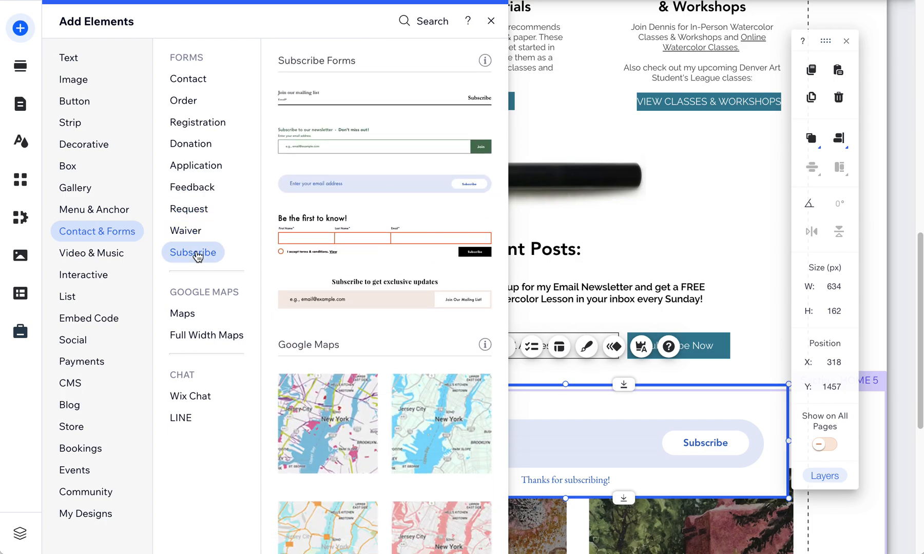
left_click(491, 21)
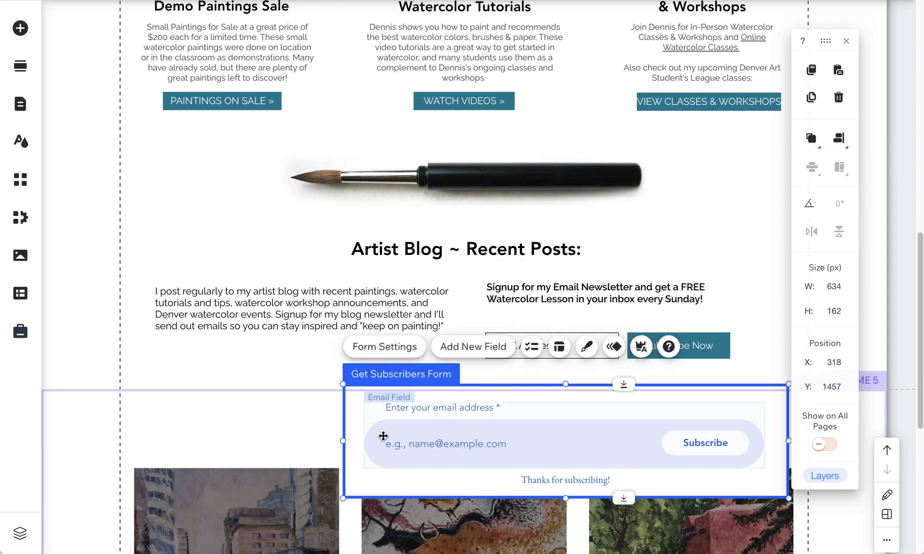
mouse_move(415, 427)
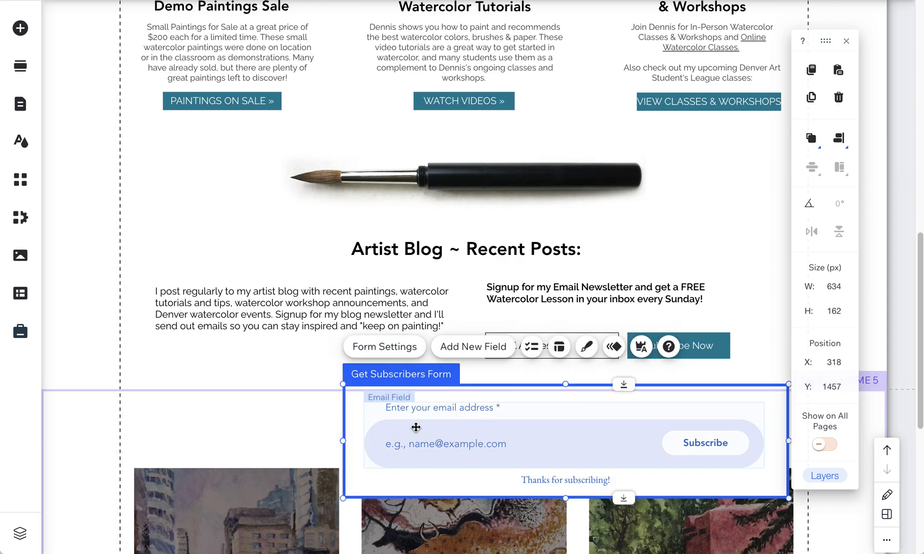
- Enable double opt-in in the Get Subscribers form's Subscriber Double Opt-In settings
left_click(383, 347)
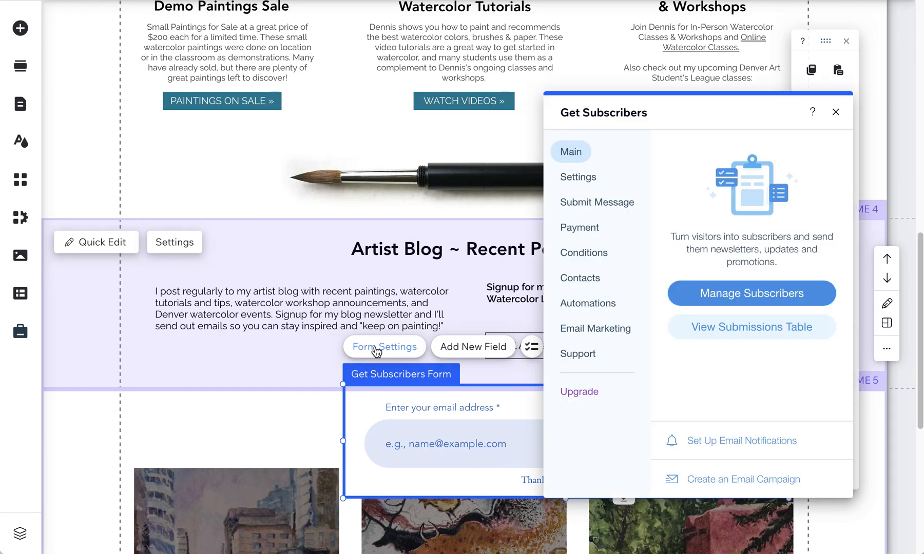
left_click(577, 176)
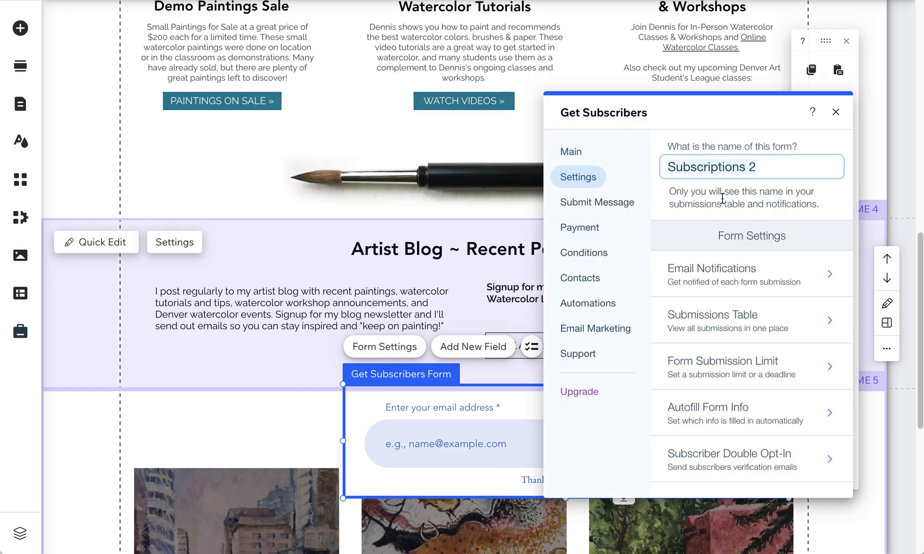
left_click(730, 459)
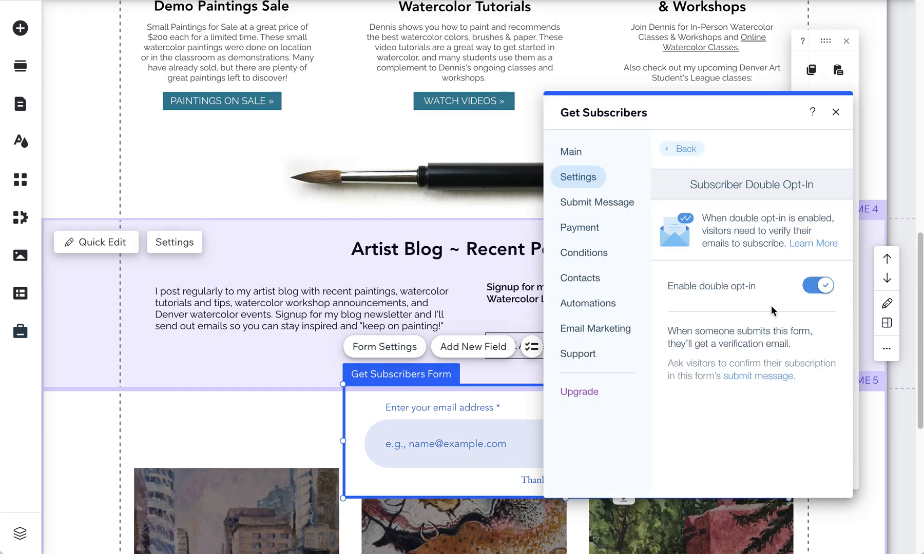
left_click(817, 286)
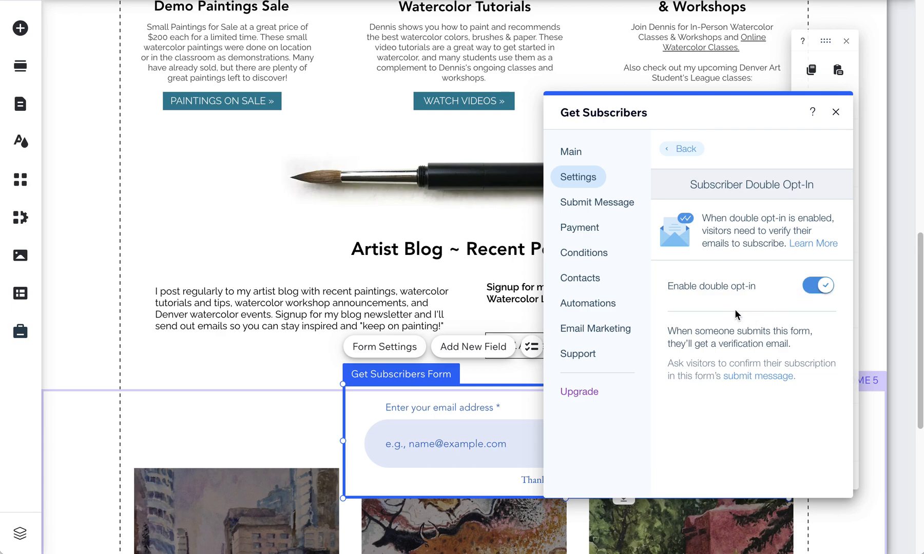
mouse_move(787, 299)
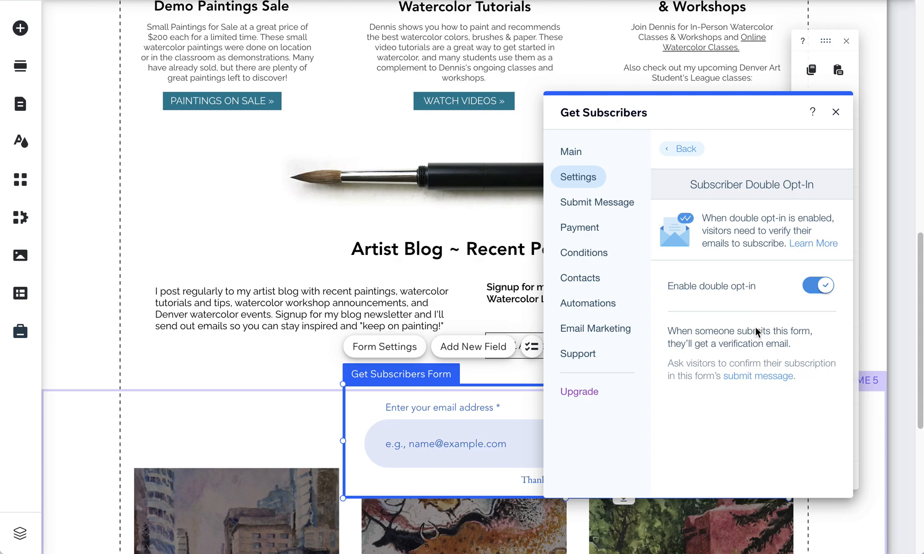
mouse_move(795, 160)
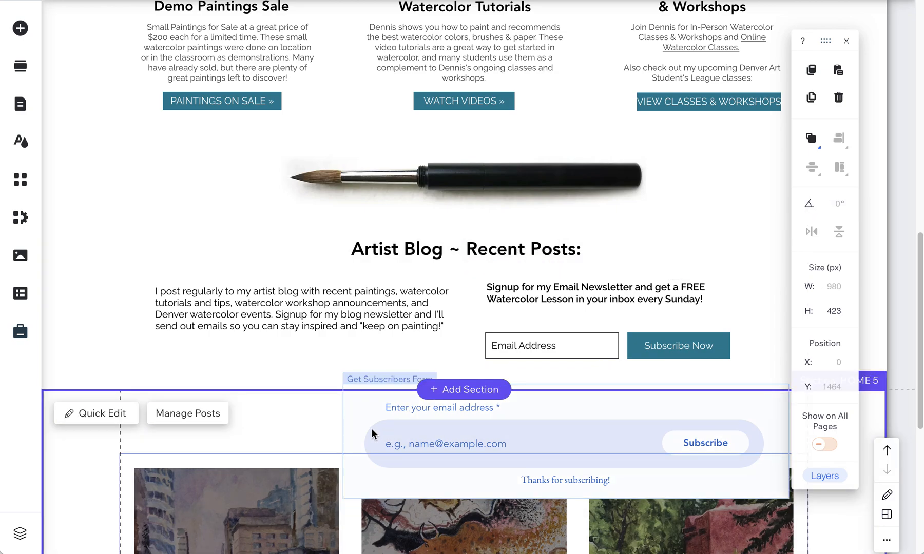
- Add First name and Last name contact fields to the Get Subscribers form
left_click(472, 347)
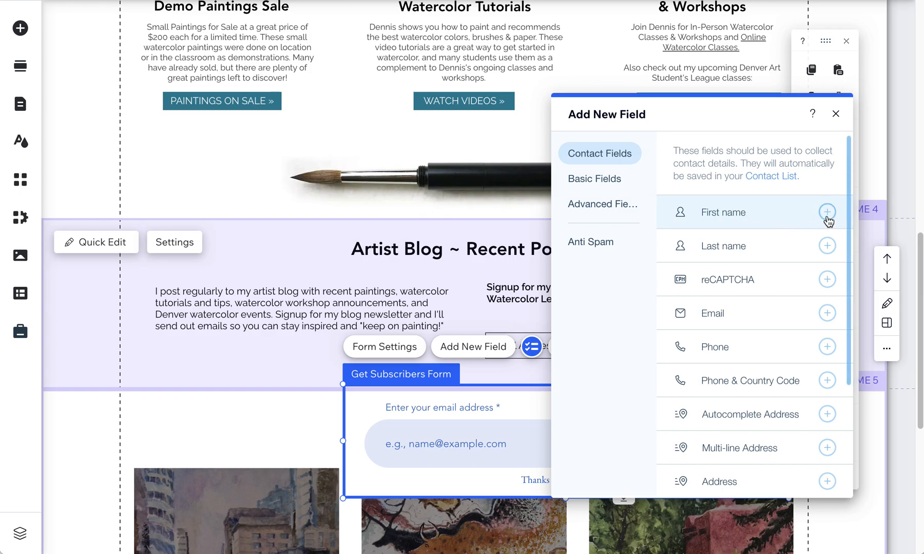
left_click(827, 213)
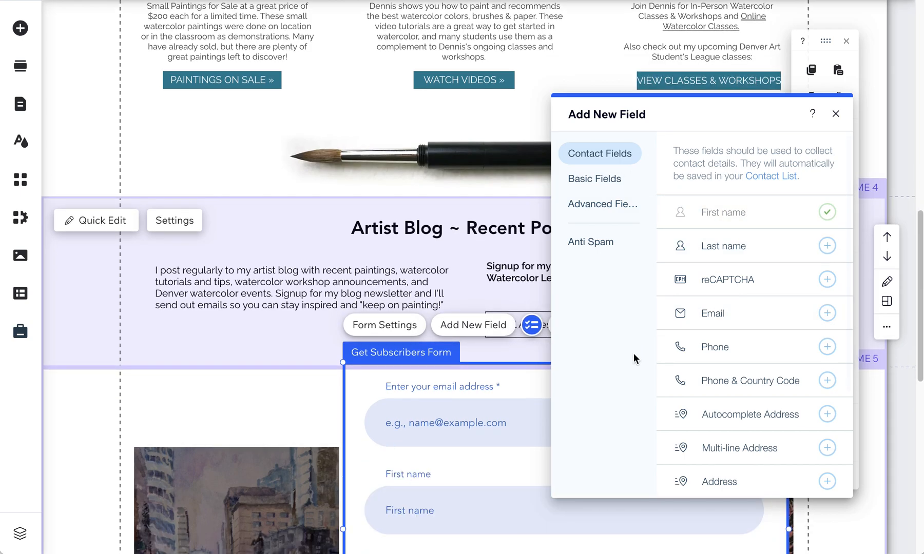
left_click(826, 246)
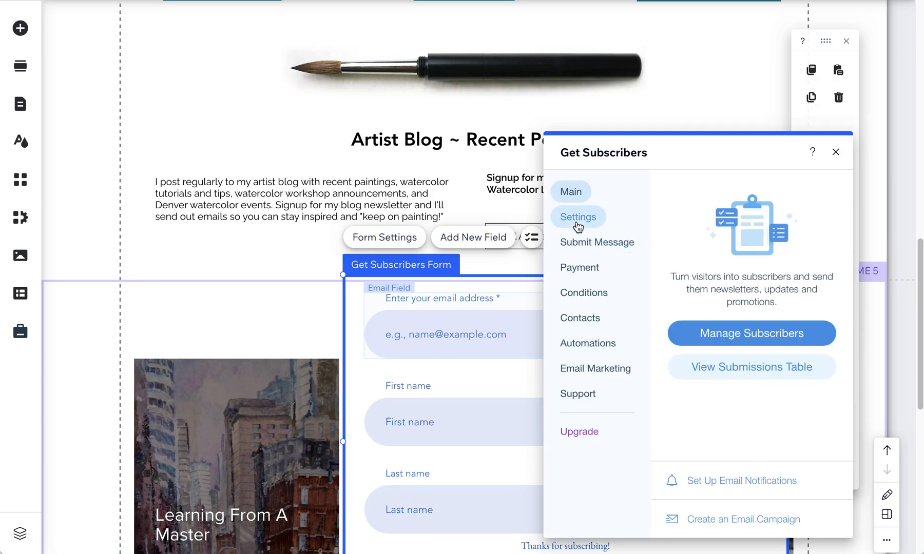
- Review the general settings of form 'Subscriptions 2', then close the panel
left_click(578, 217)
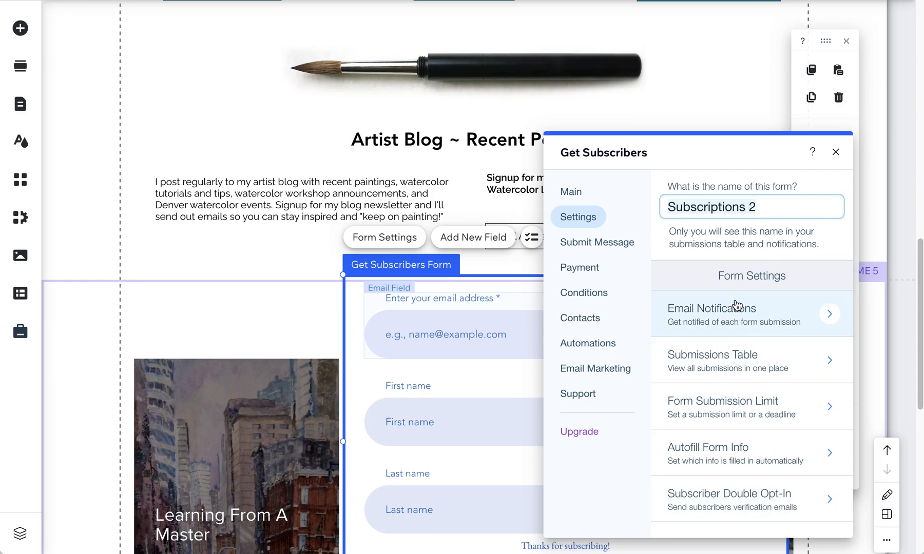
mouse_move(750, 376)
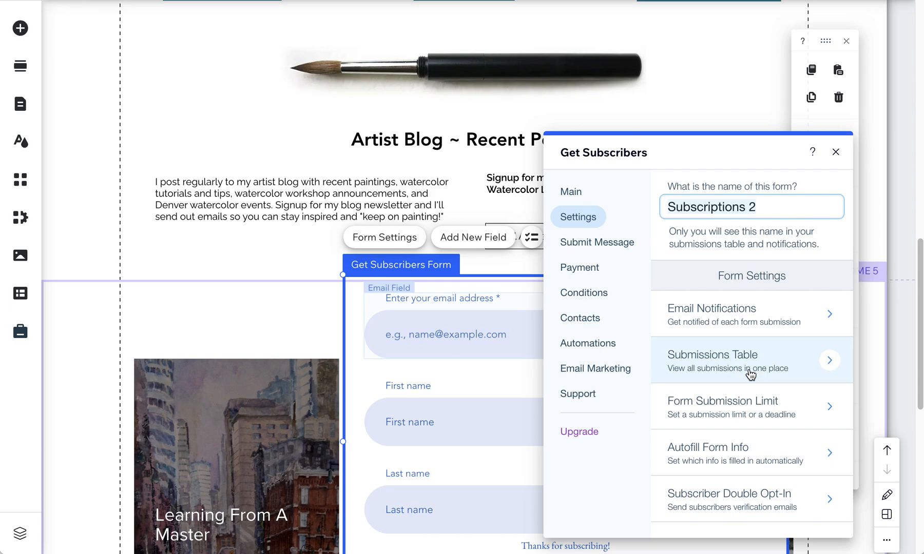
left_click(835, 151)
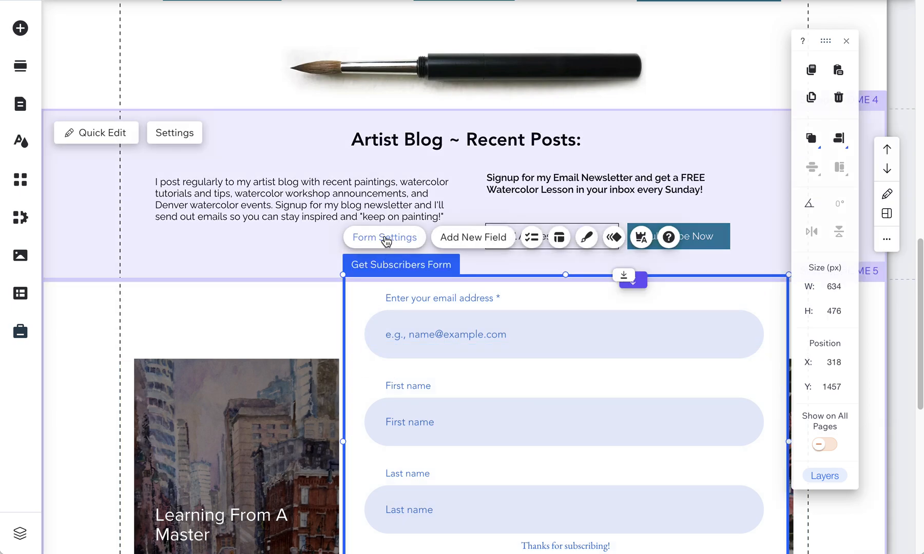
left_click(384, 238)
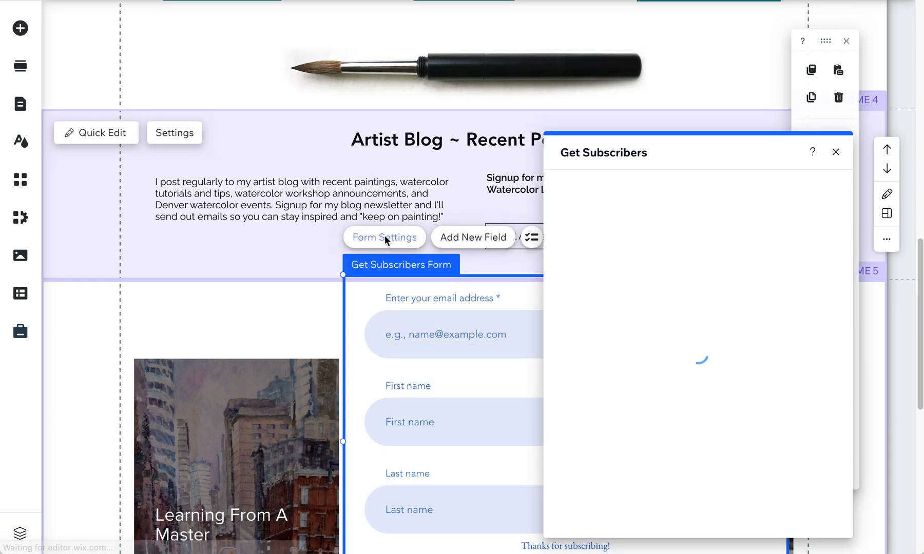
left_click(384, 238)
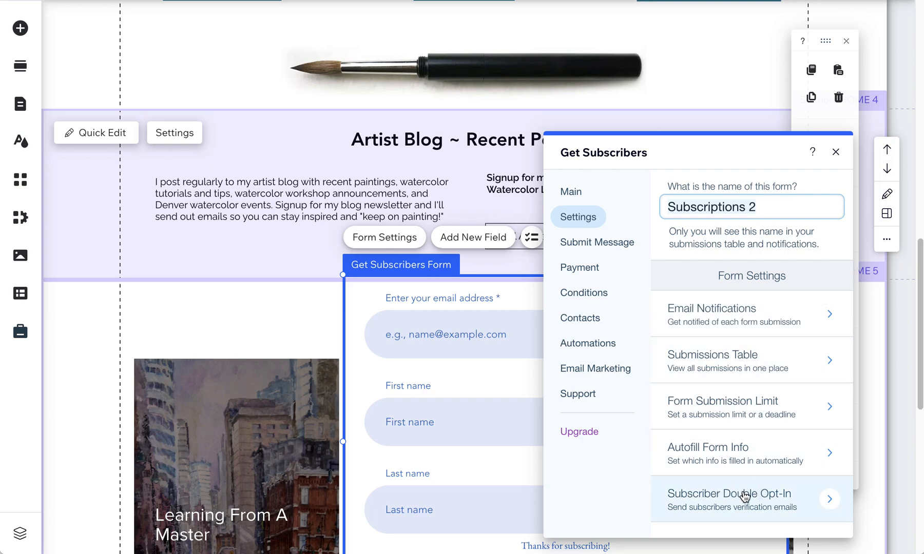
mouse_move(627, 352)
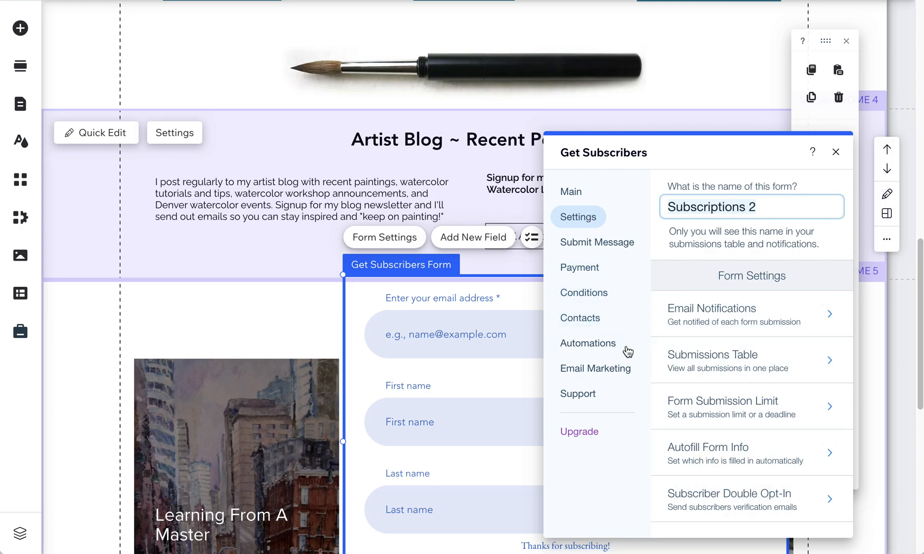
left_click(583, 293)
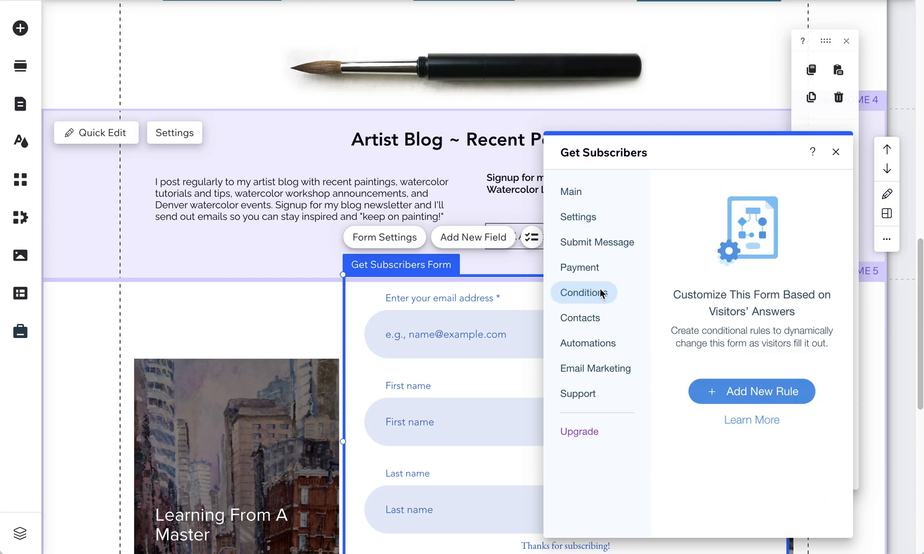
mouse_move(580, 267)
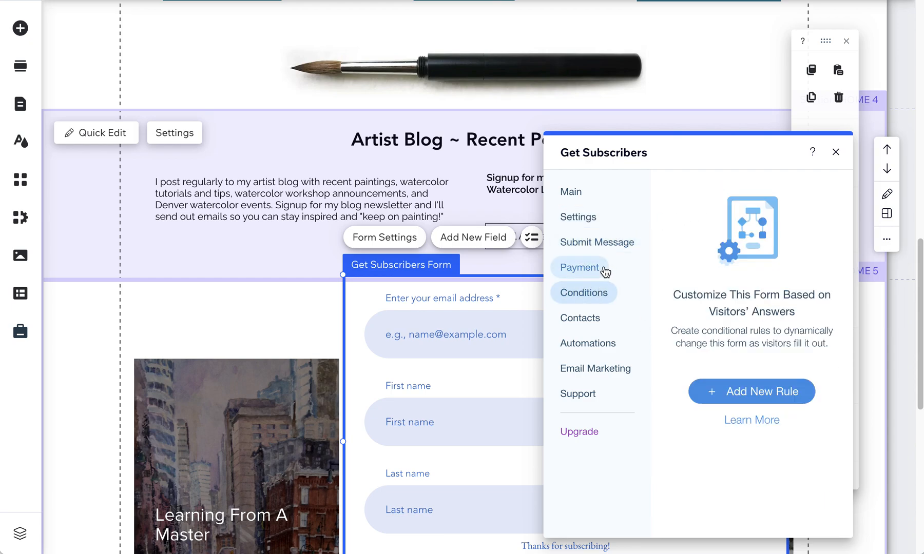
left_click(596, 242)
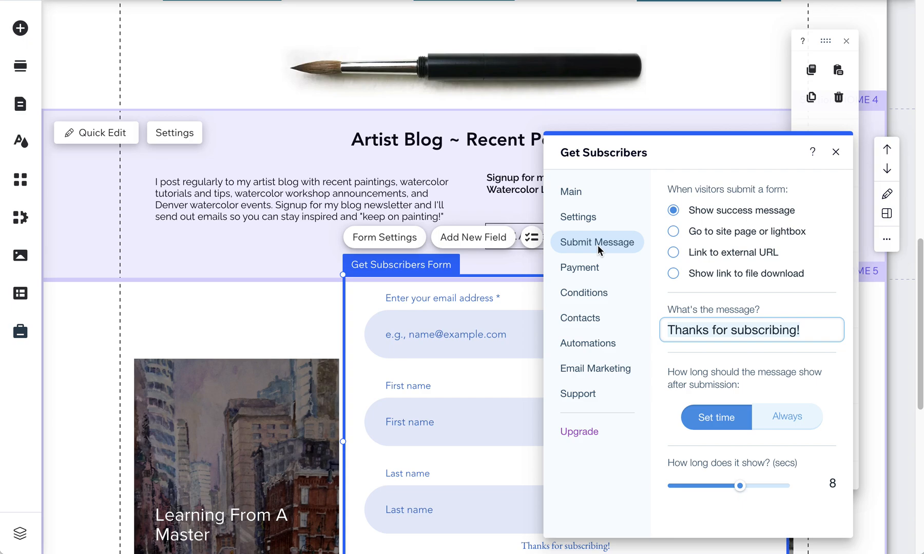
left_click(579, 267)
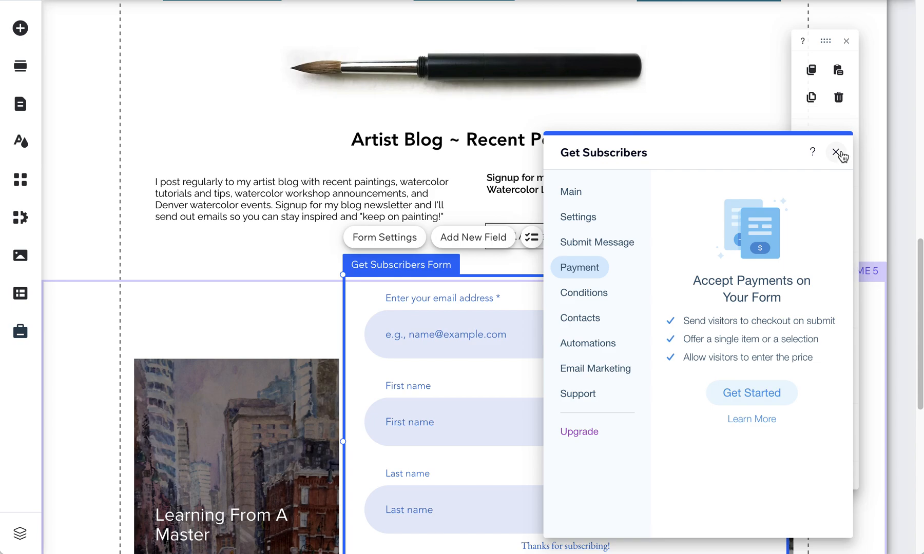
left_click(837, 152)
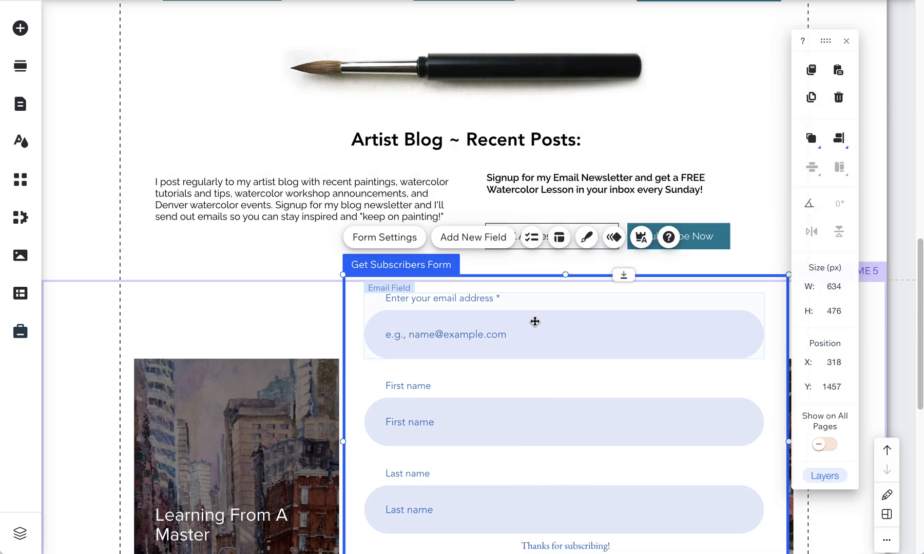
mouse_move(572, 292)
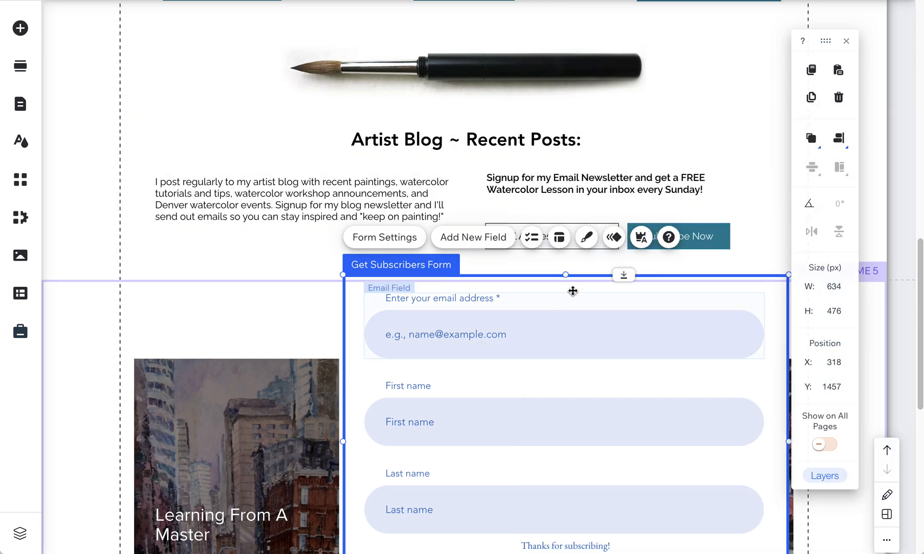